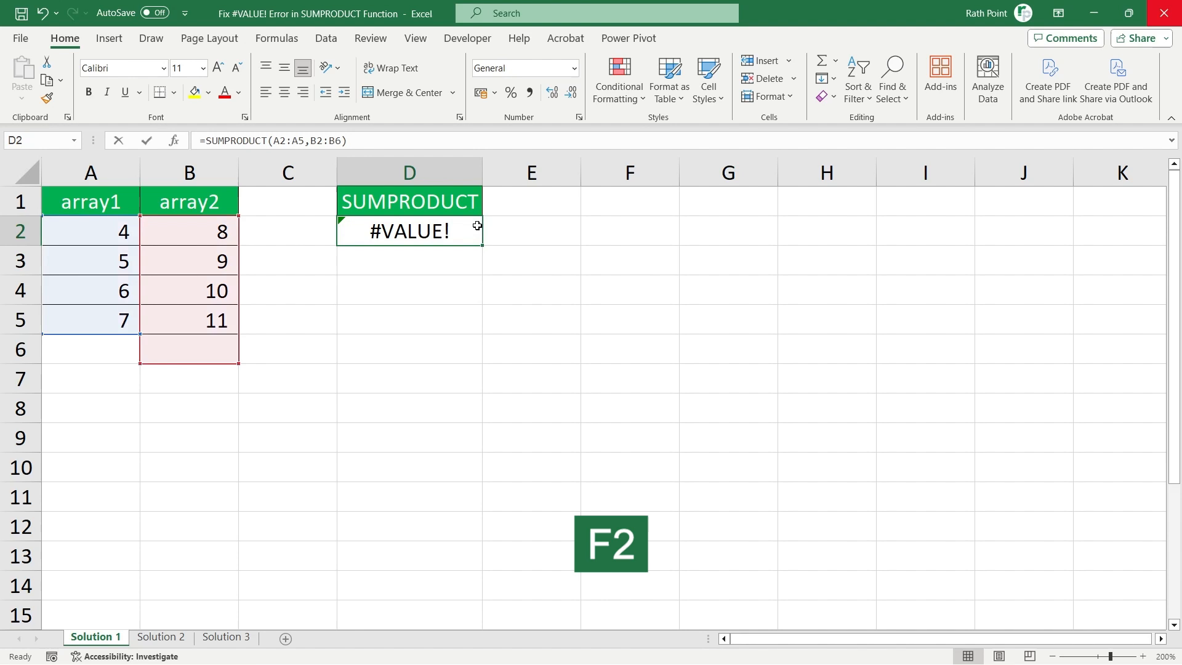
# - Open D2's =SUMPRODUCT(A2:A5,B2:B6) formula for editing to expose the mismatched ranges
pyautogui.press('f2')
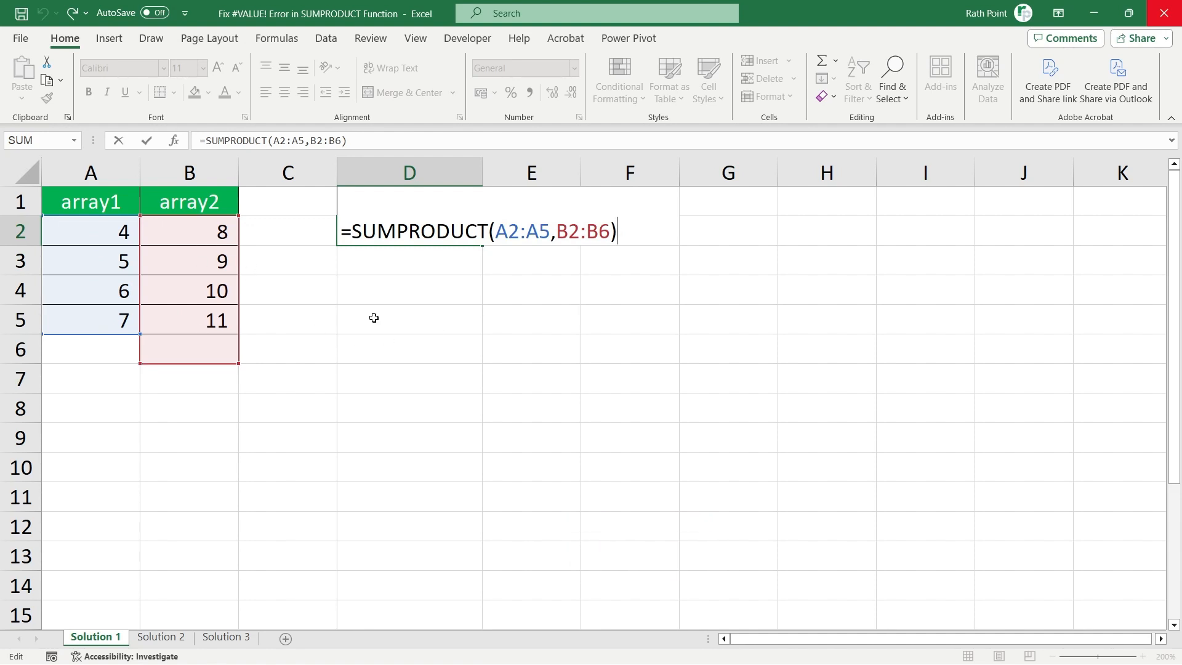
pyautogui.moveTo(171, 232)
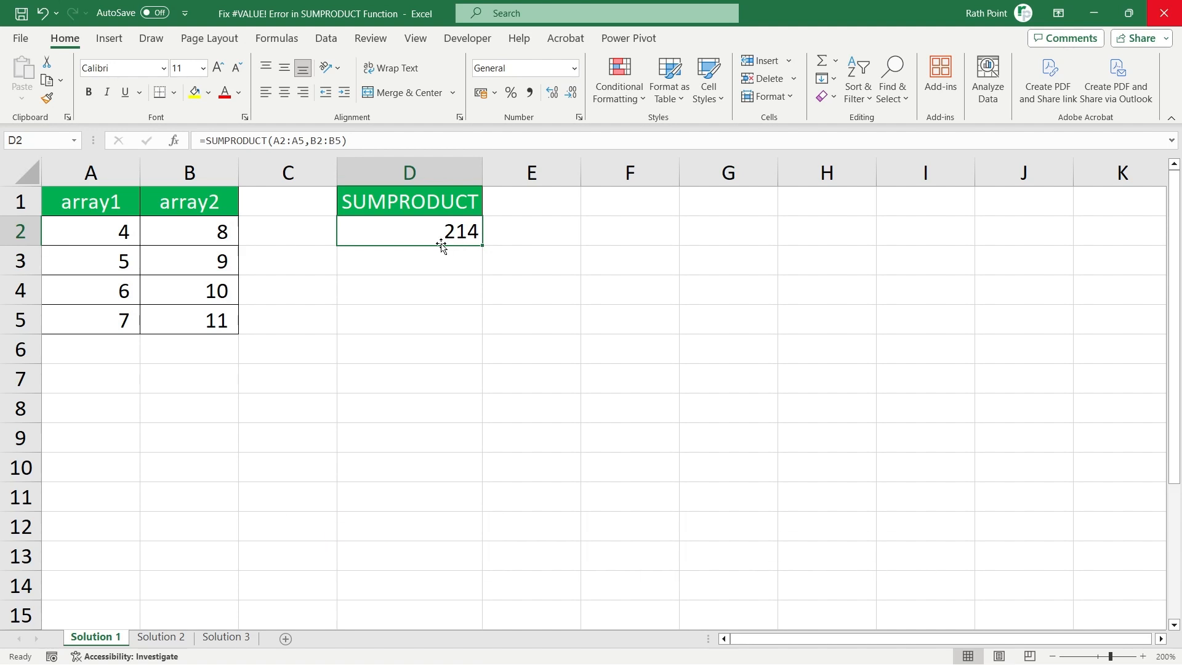
# - On the Solution 2 sheet, replace B4's #VALUE! with 10 and check D2
pyautogui.click(161, 642)
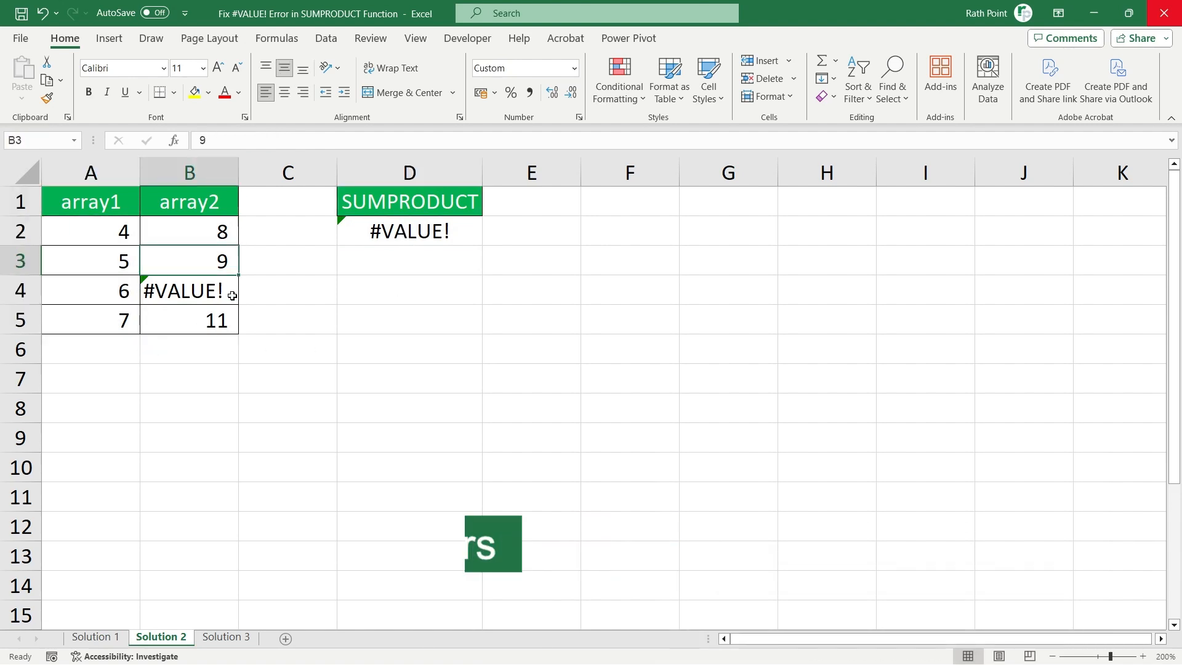
pyautogui.click(288, 290)
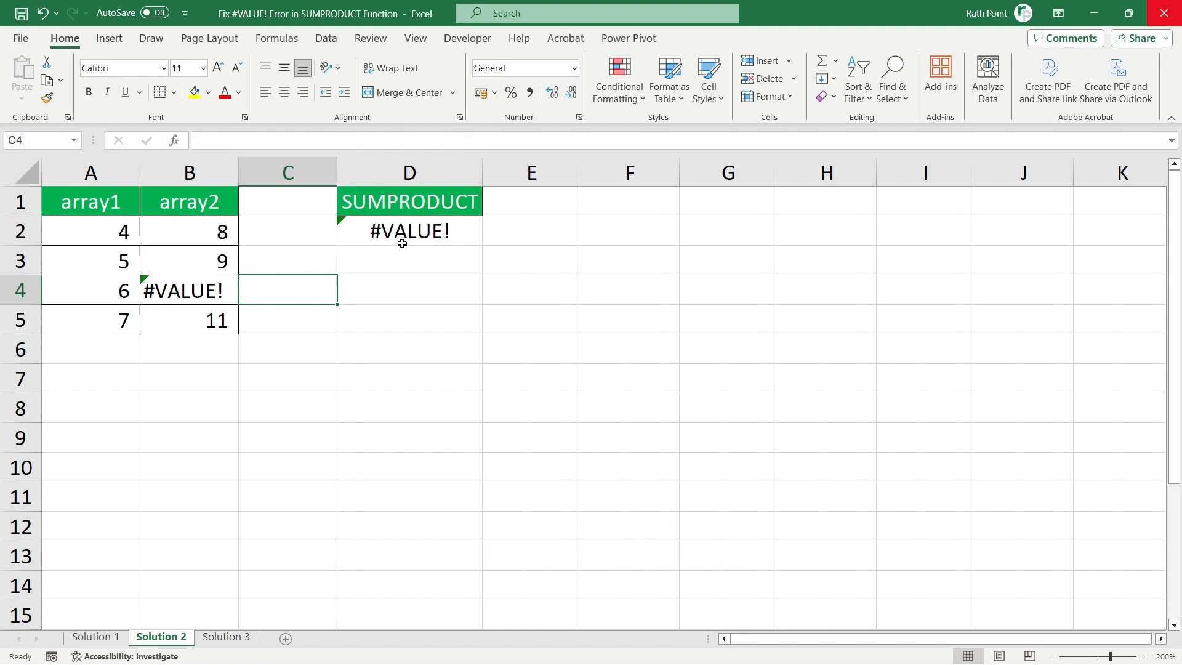
pyautogui.click(409, 232)
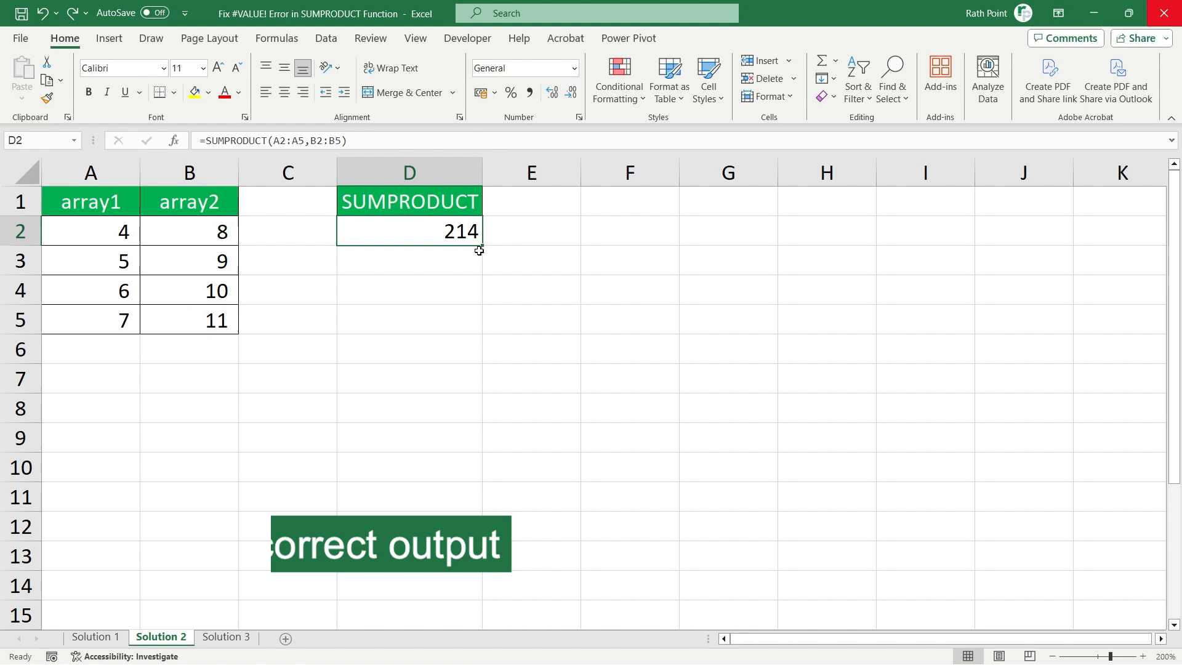
pyautogui.write('0')
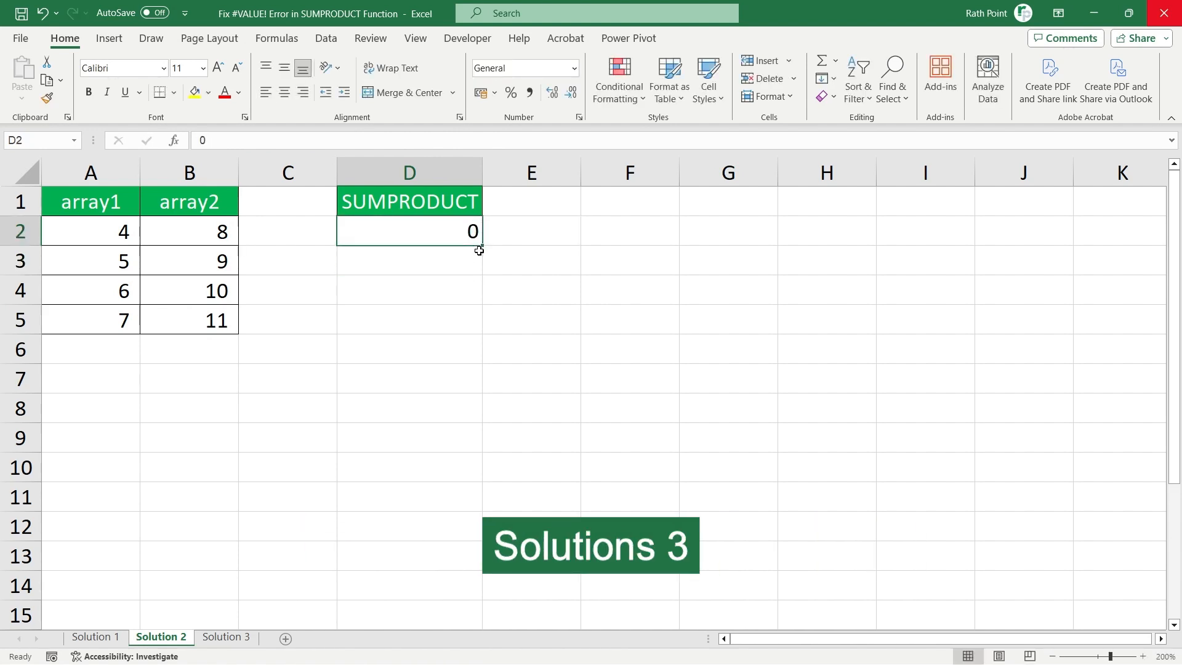
# - On Solution 3, use Convert to Number on B2:B5 so D2 returns 154
pyautogui.click(225, 638)
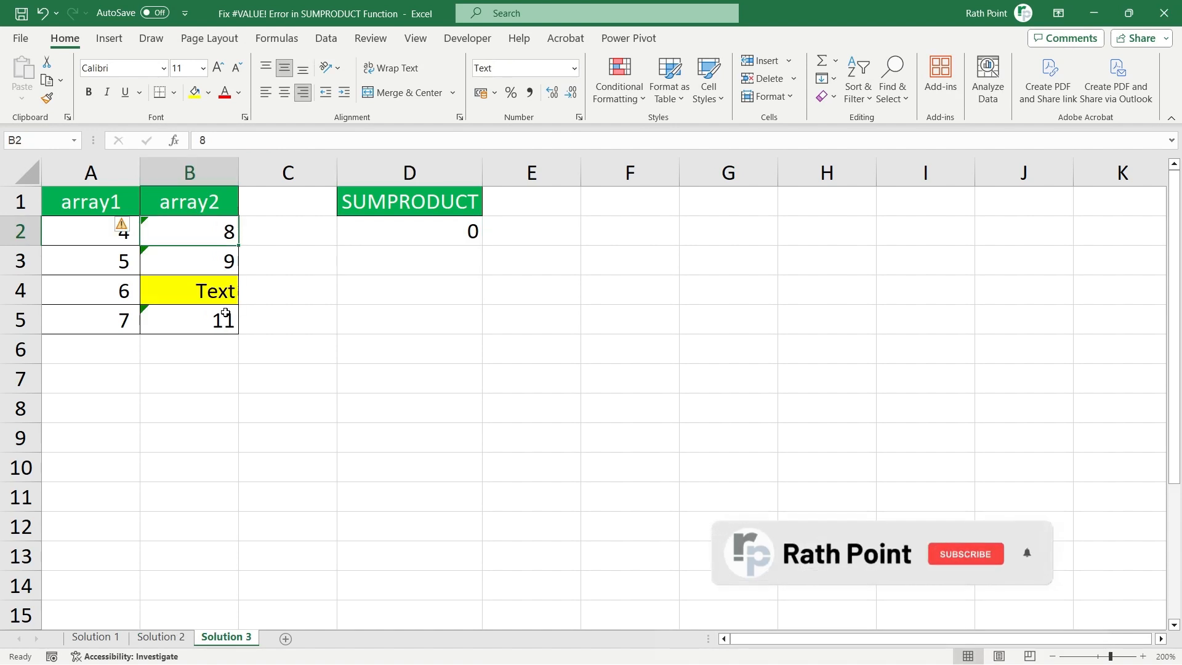
pyautogui.moveTo(189, 232); pyautogui.dragTo(189, 320)
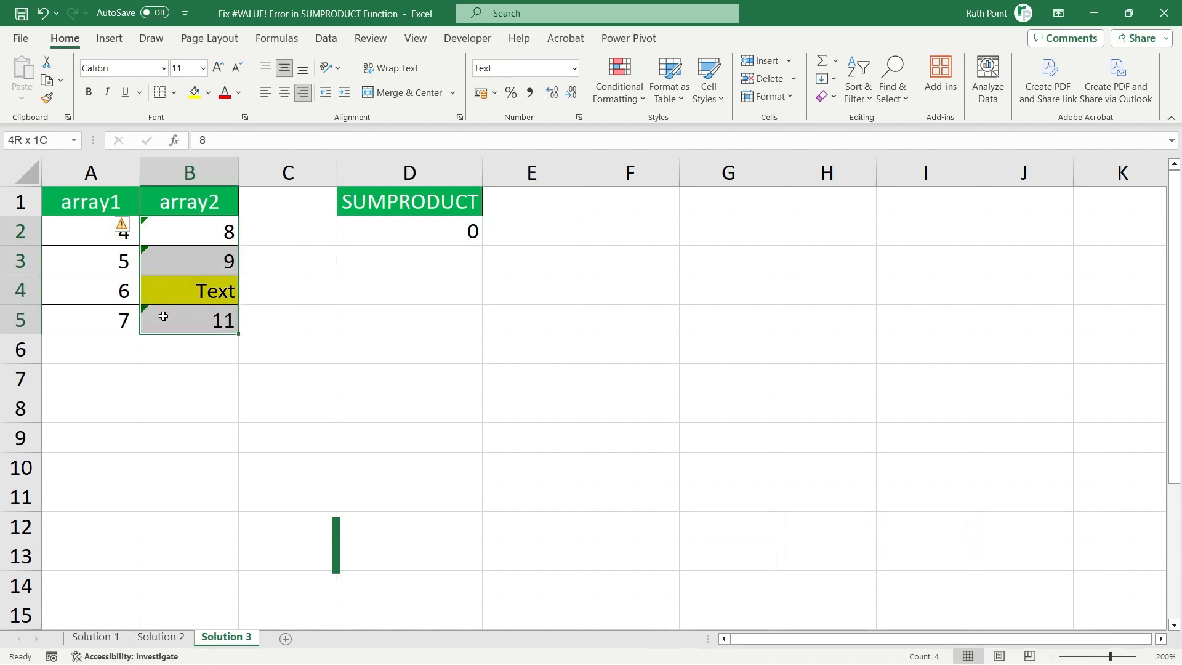
pyautogui.click(131, 228)
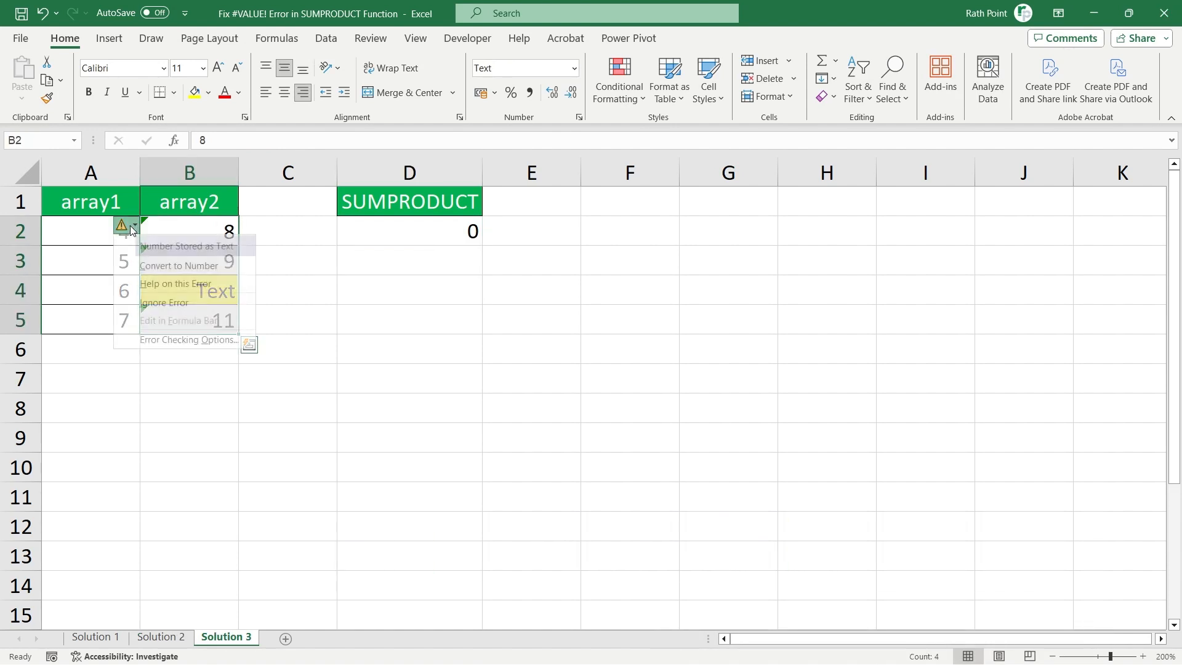
pyautogui.click(179, 265)
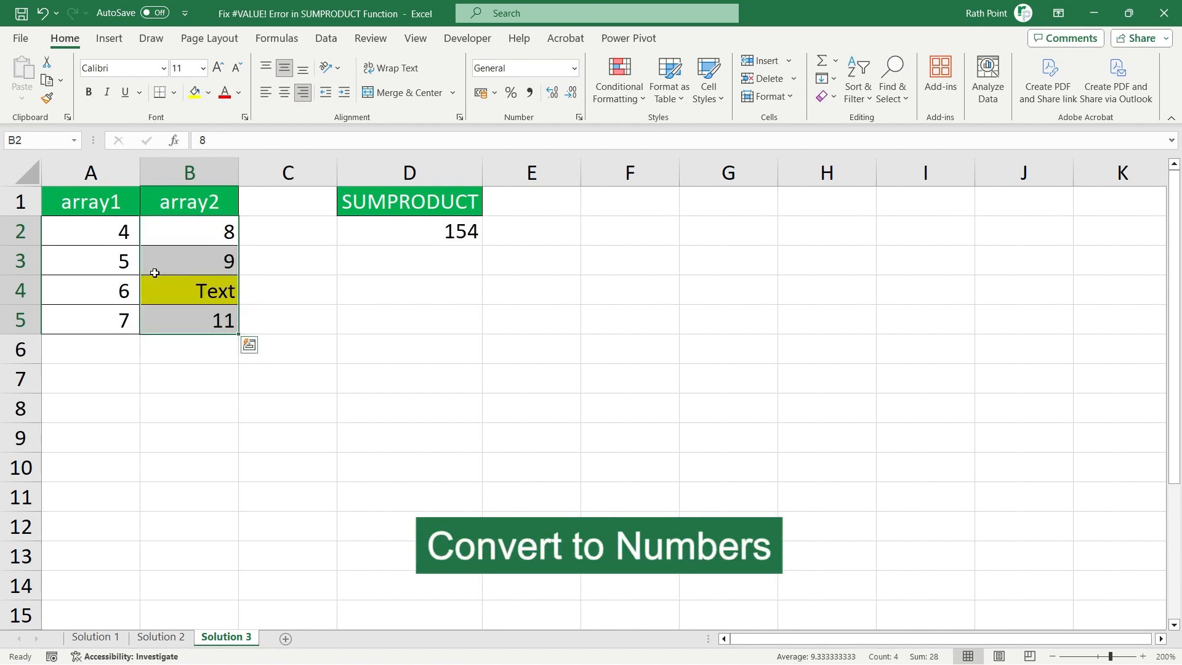
pyautogui.click(409, 231)
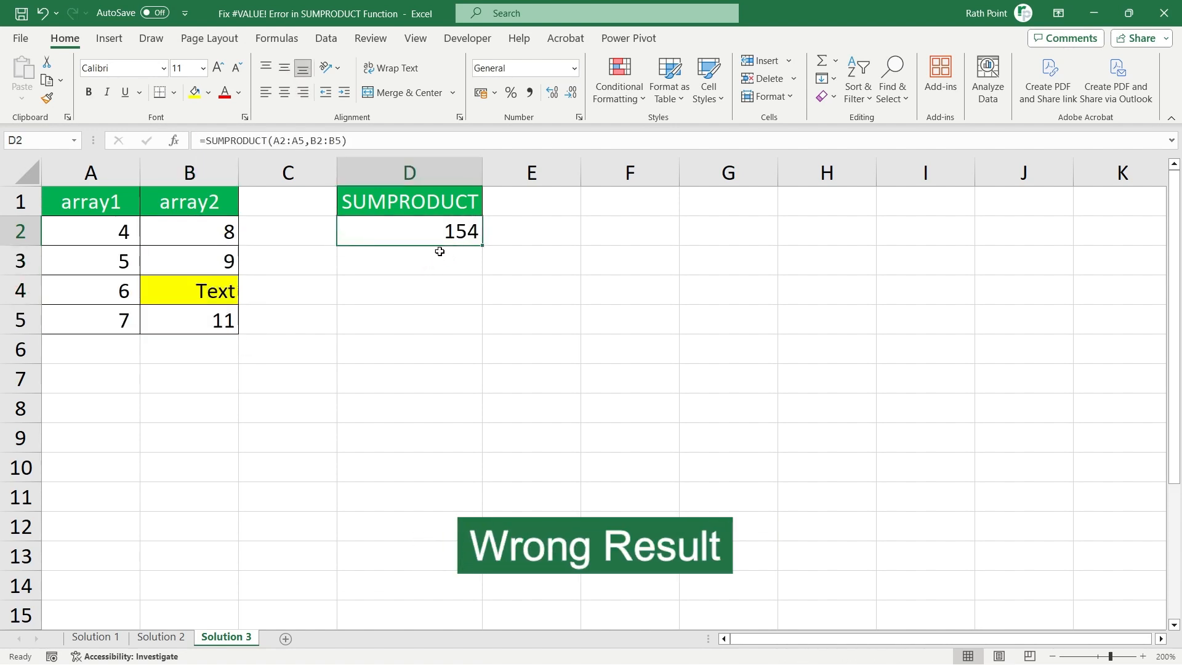
# - Clear the word Text from B4 and enter 0
pyautogui.click(189, 290)
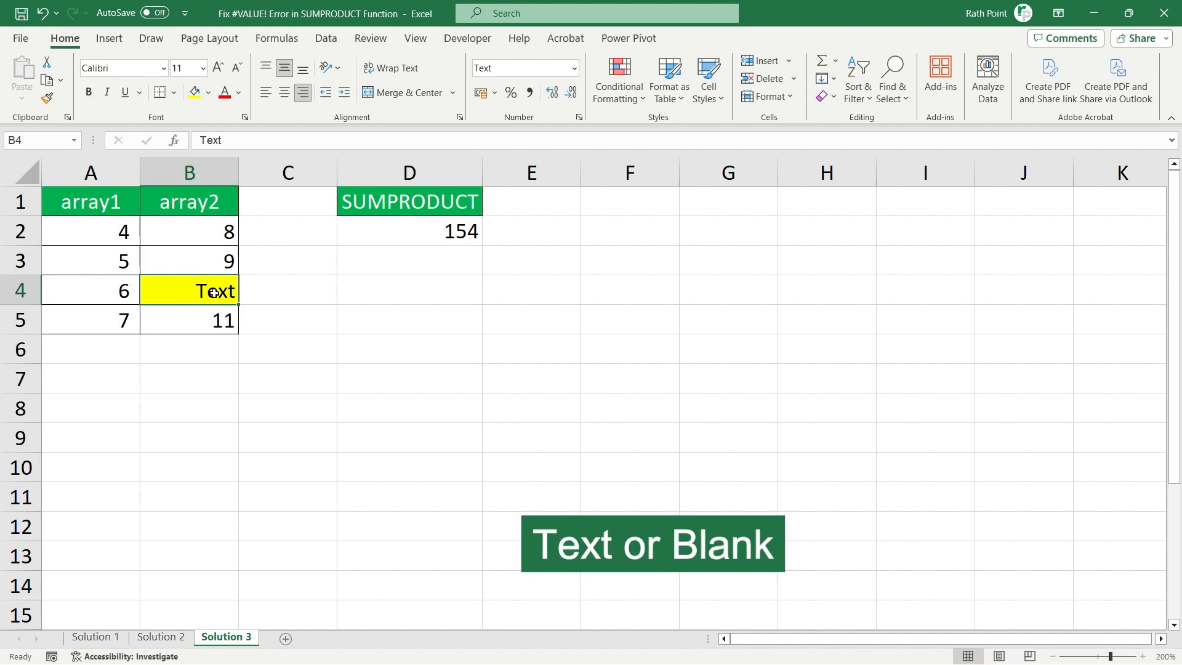
pyautogui.press('Delete')
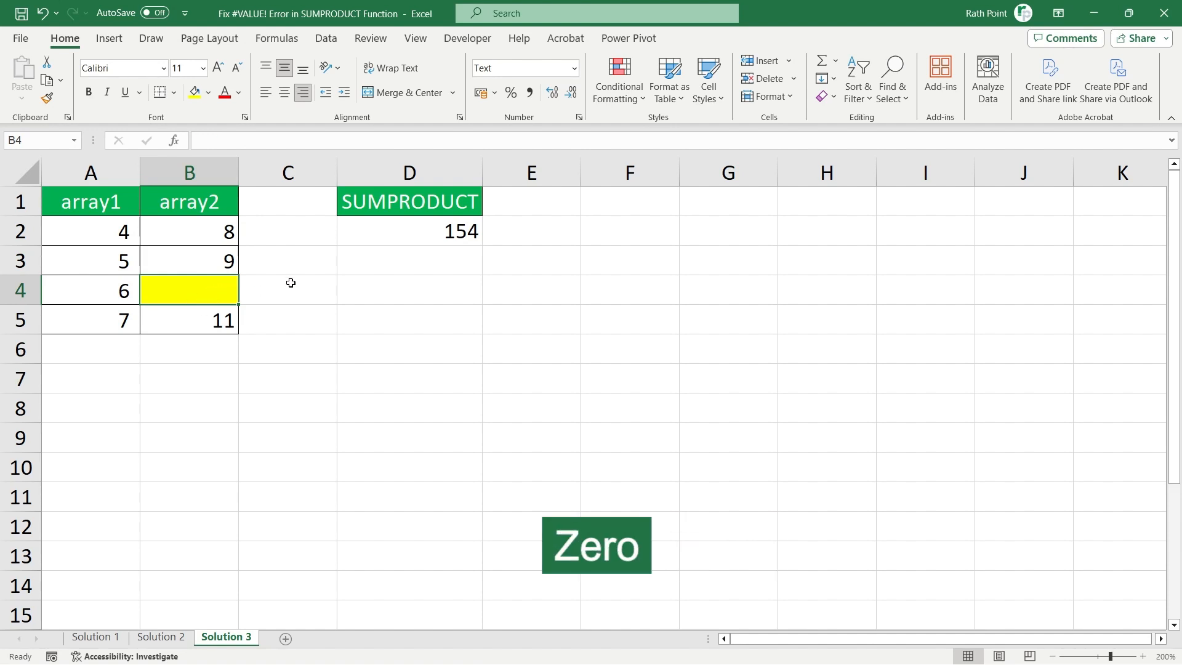
pyautogui.write('0')
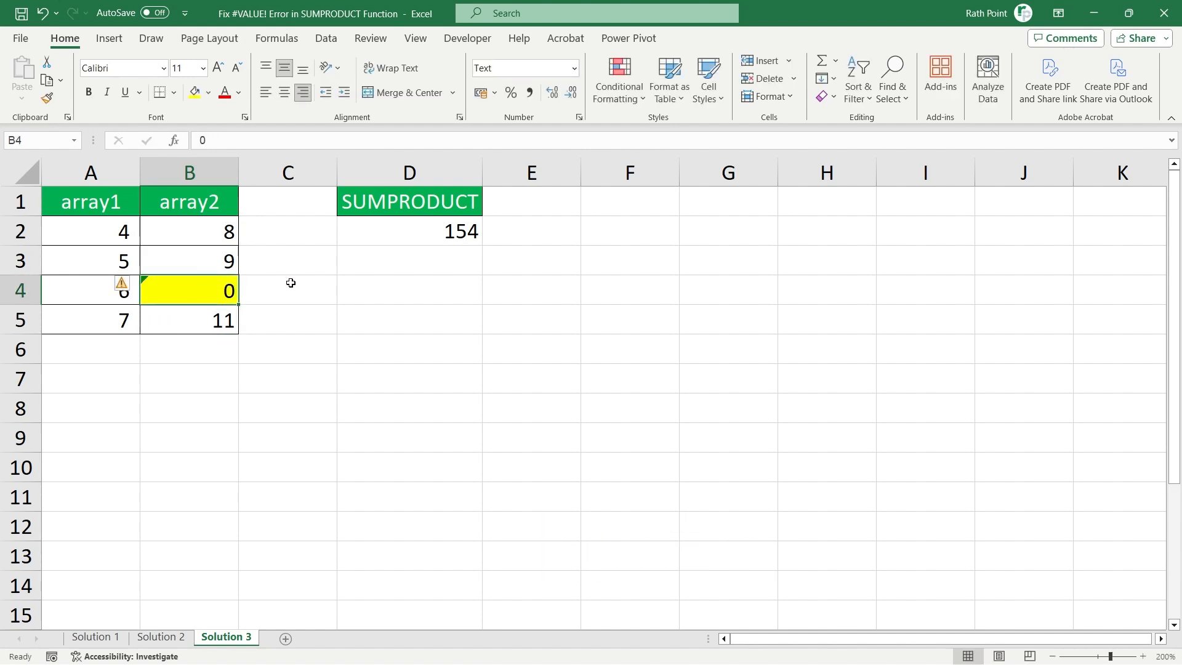